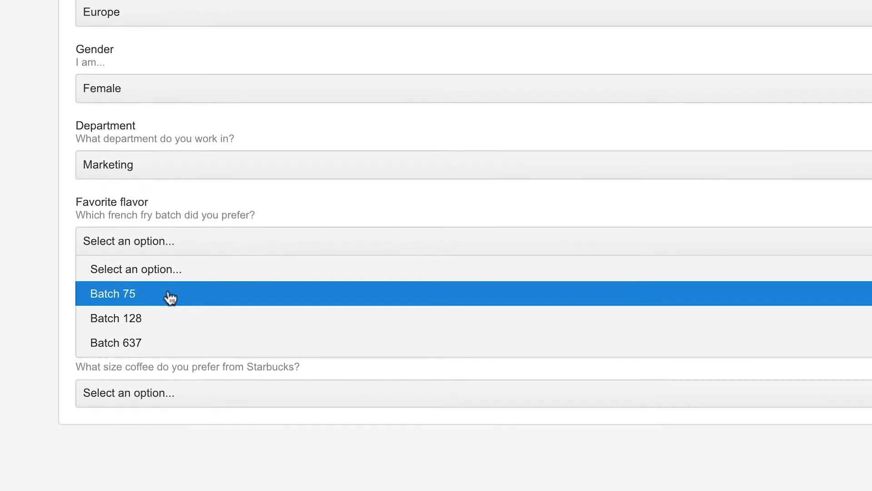
Step: Choose Batch 637 for Favorite flavor and open the Company size choices
left_click(116, 342)
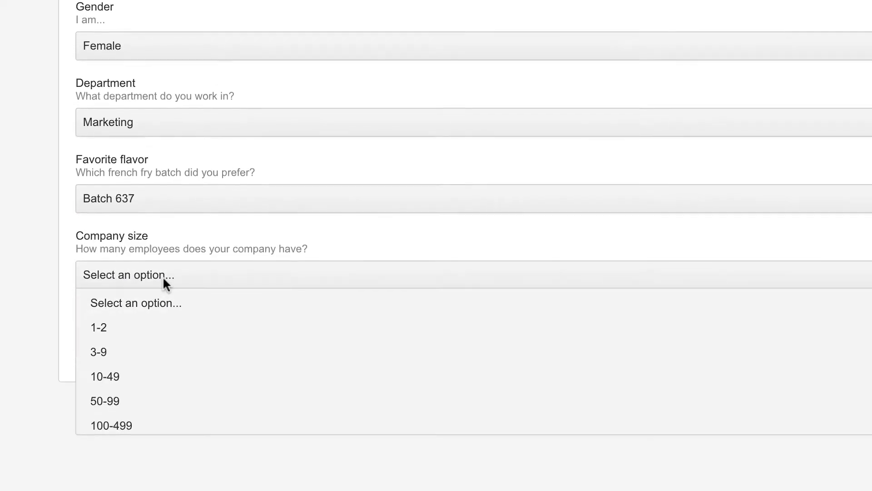
left_click(104, 376)
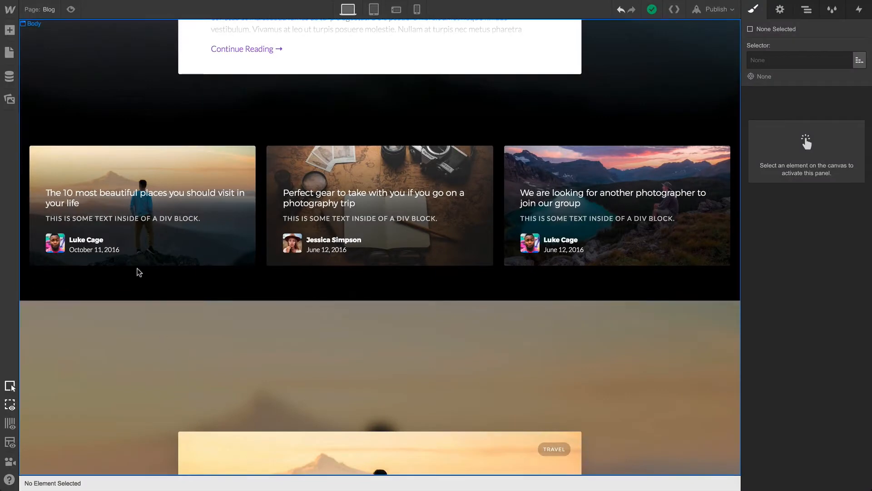
Step: Bind the first card's subtitle Text Block to the Blog Posts Blog Category (Option) field
left_click(122, 218)
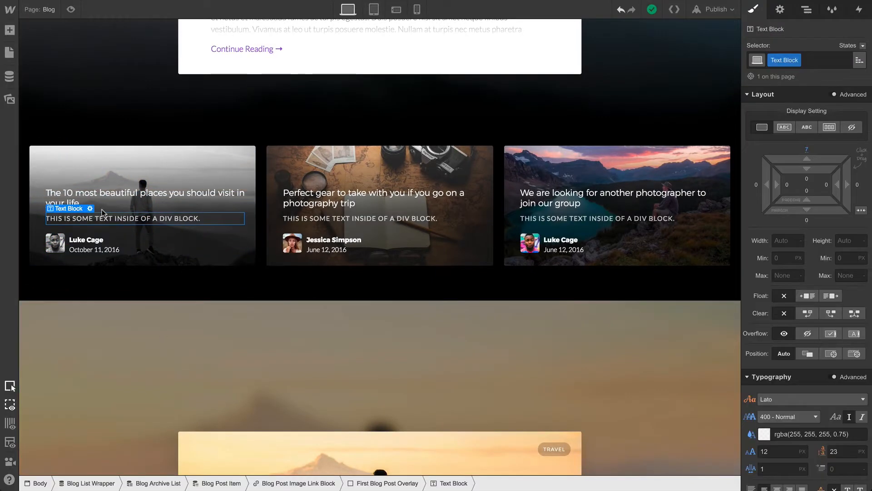
left_click(90, 209)
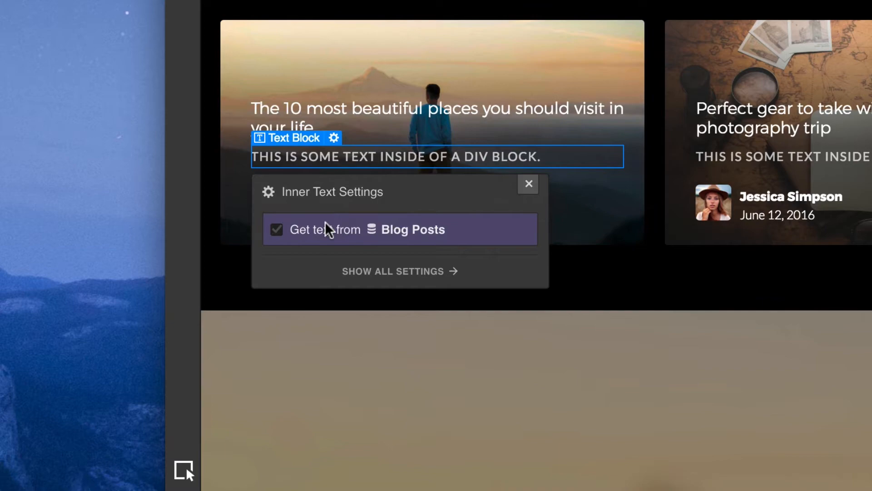
left_click(397, 253)
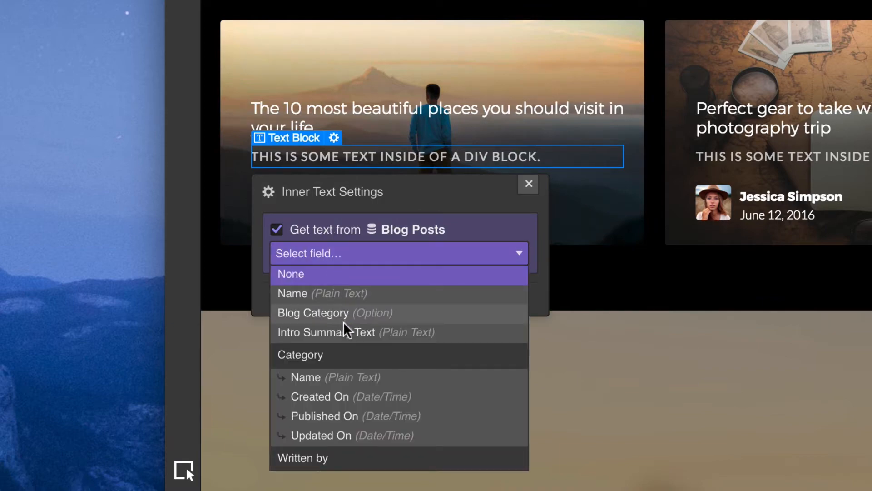
left_click(313, 312)
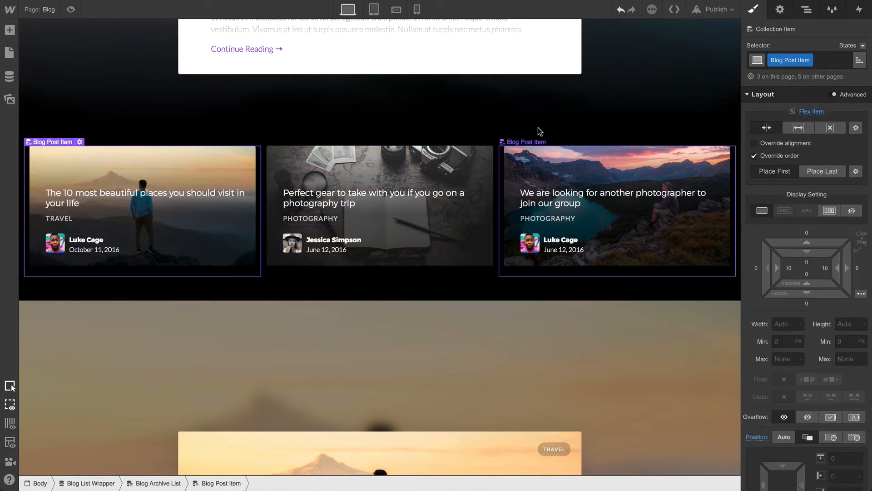
Step: Add a Blog Category (Option) Equals Travel filter to the post list and save it
left_click(779, 10)
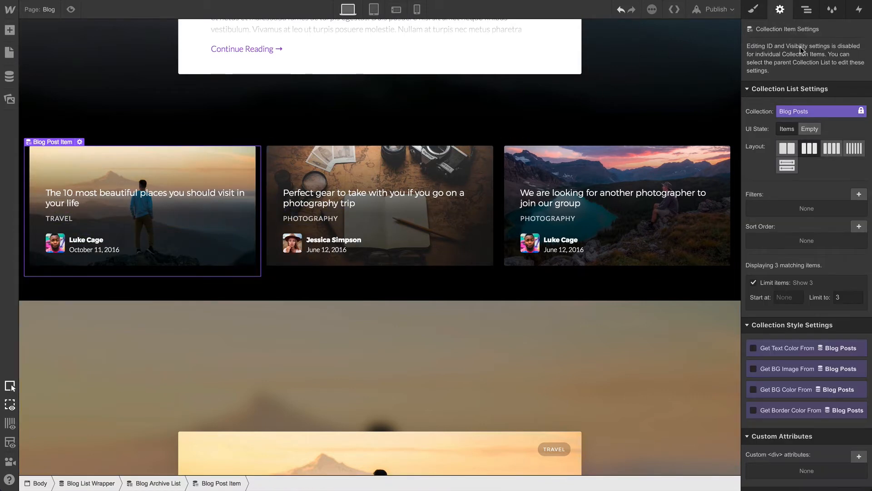
left_click(858, 194)
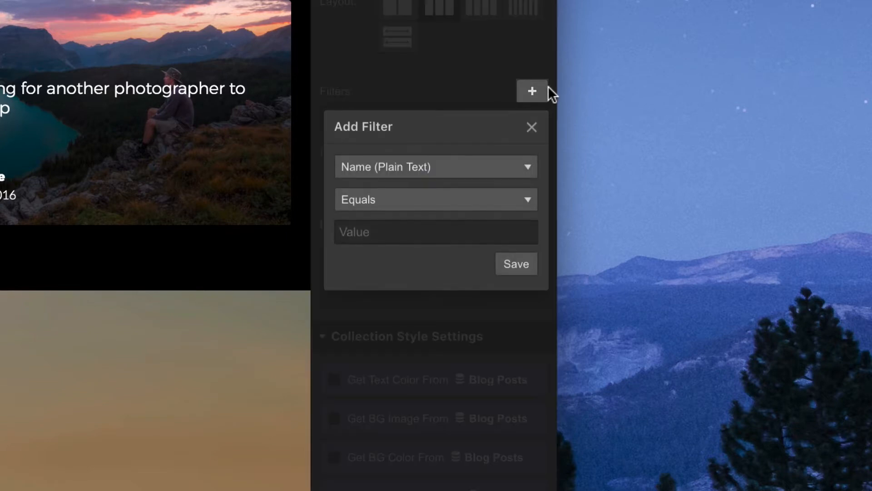
left_click(436, 166)
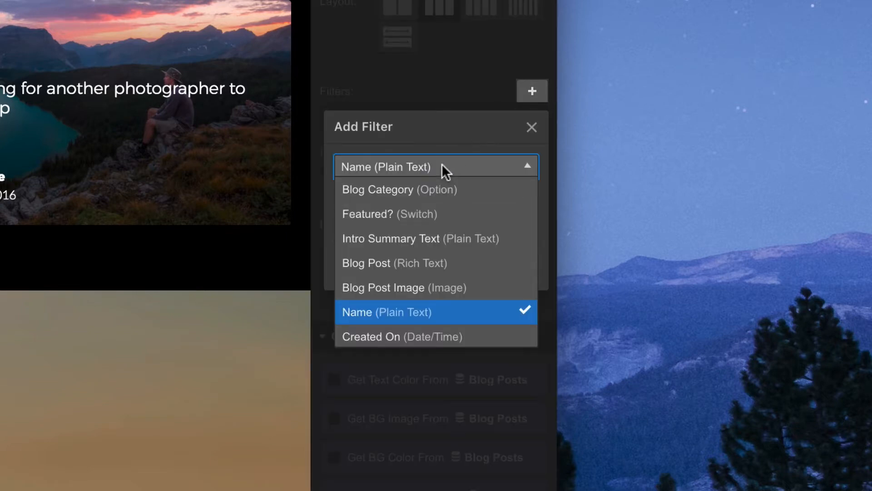
left_click(398, 189)
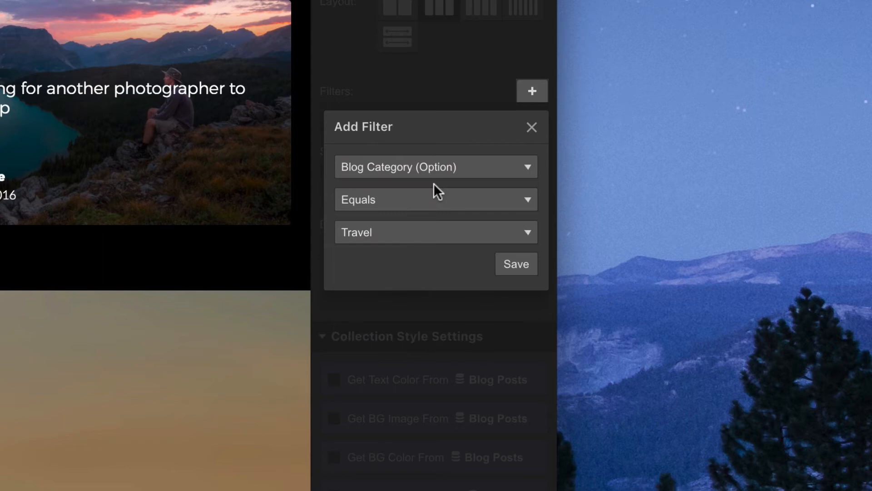
left_click(435, 199)
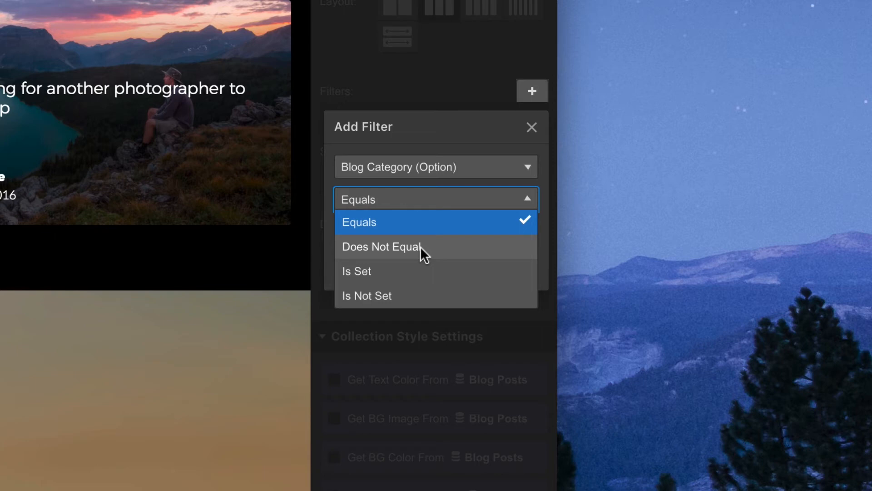
mouse_move(423, 293)
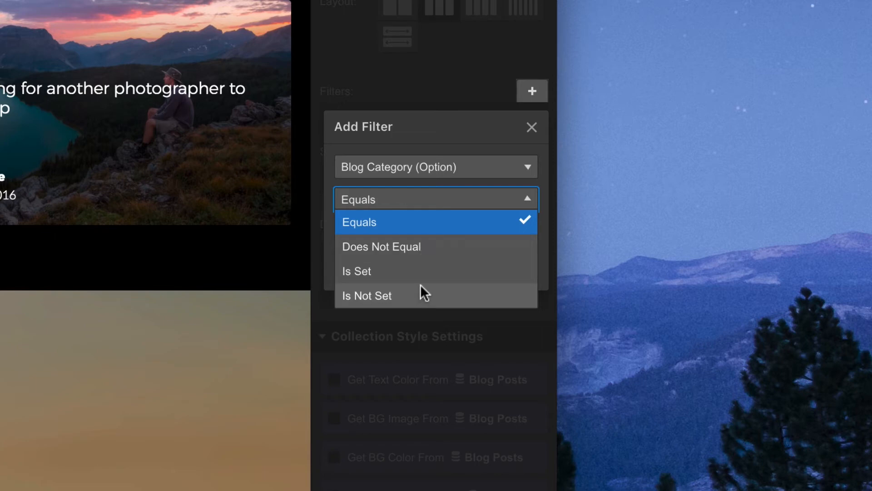
mouse_move(424, 296)
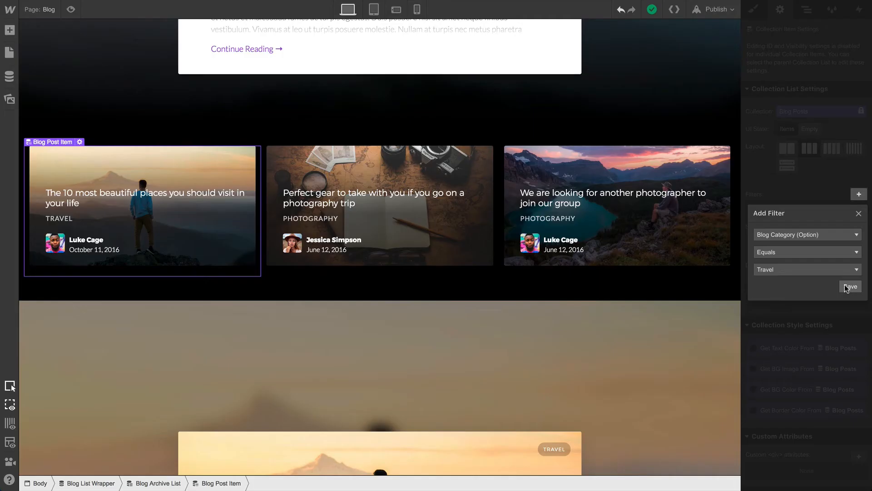
left_click(850, 285)
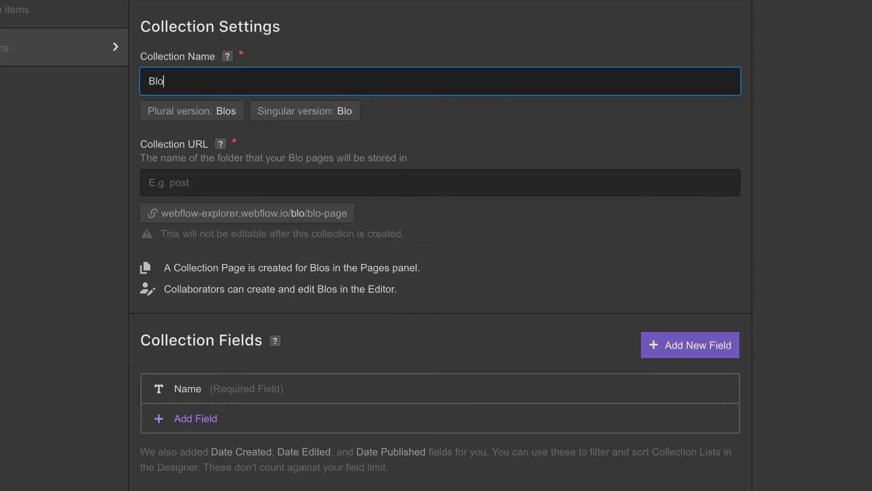
Step: Add a collection field, then bind the Category Link text to Blog Category
left_click(689, 344)
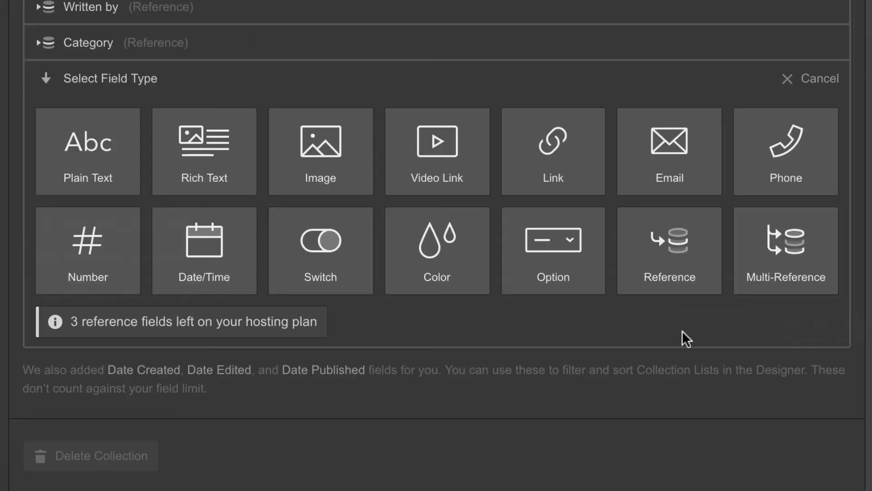
left_click(669, 250)
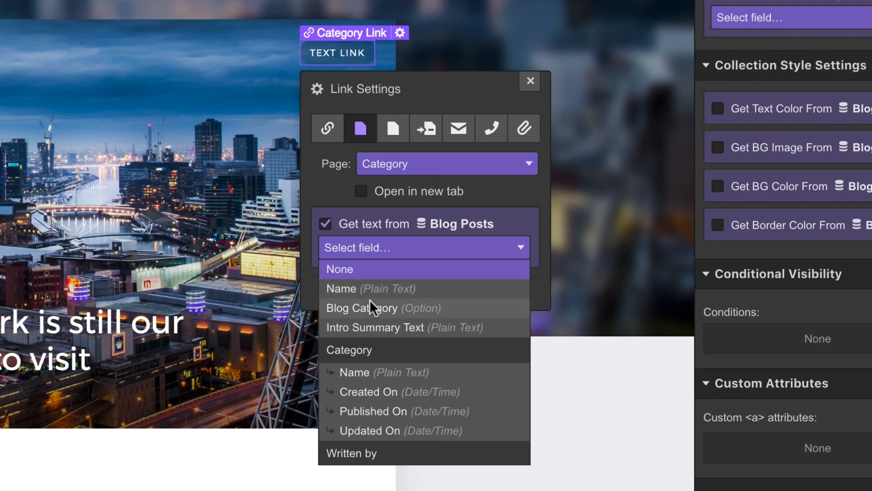
left_click(362, 307)
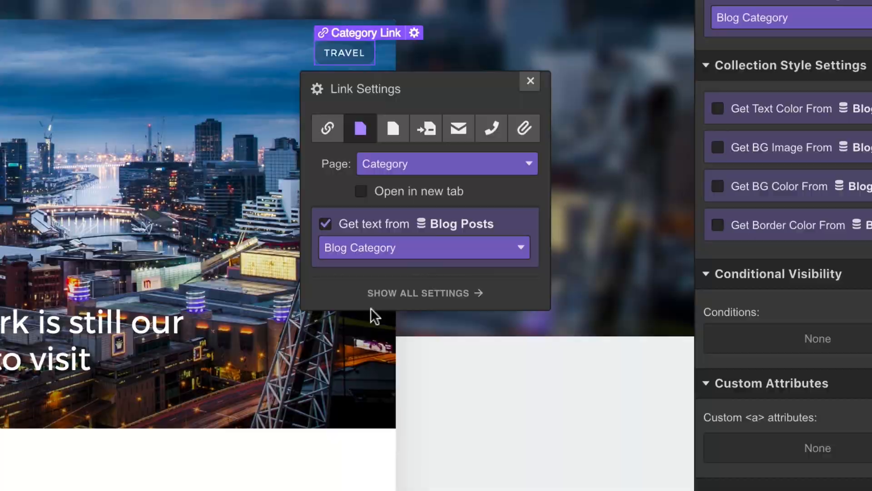